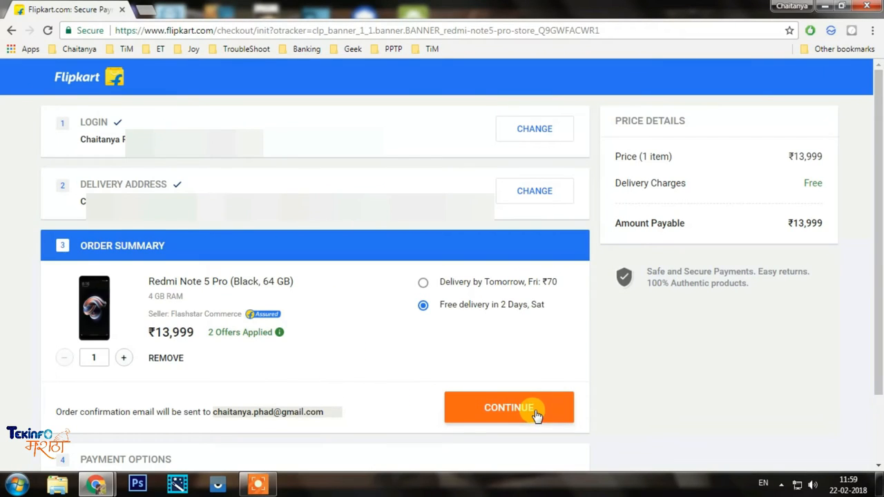
Step: Continue past the Redmi Note 5 Pro order summary to the payment options
{"action": "left_click", "coordinate": [509, 407]}
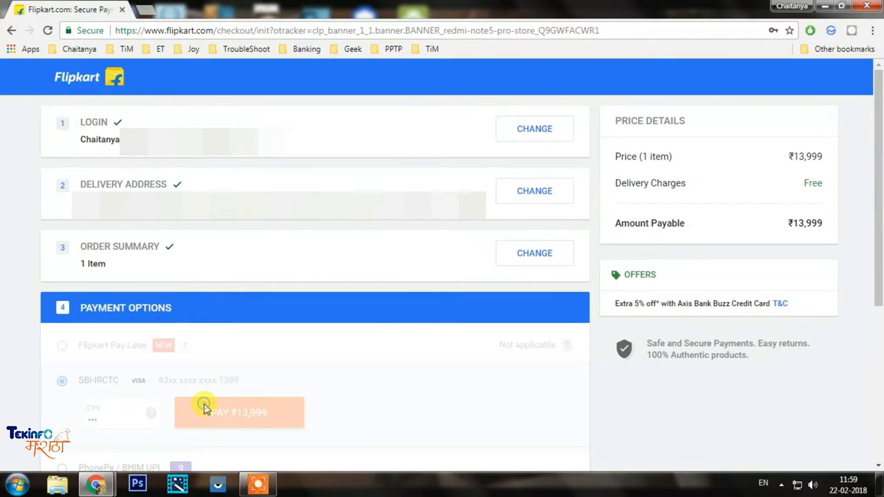
{"action": "left_click", "coordinate": [238, 411]}
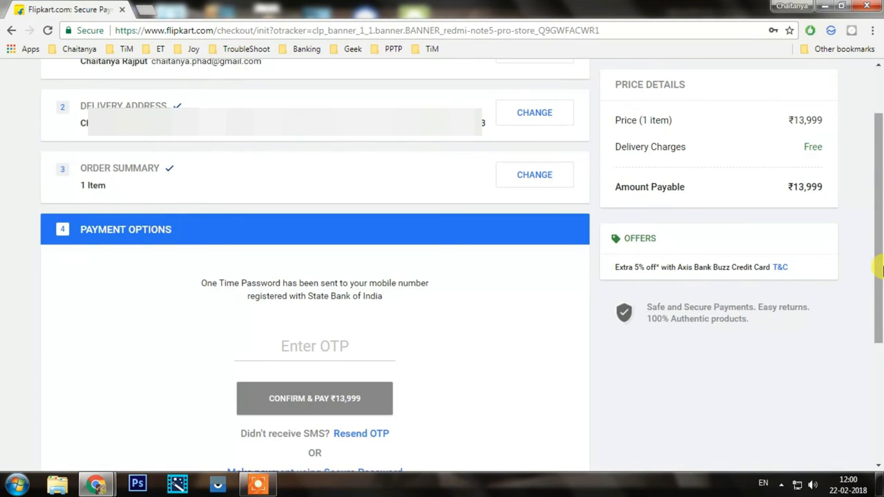
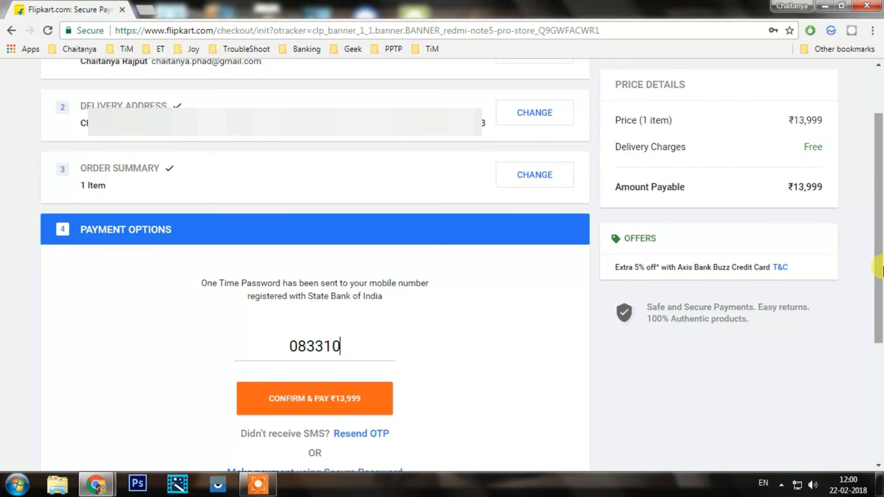
{"action": "left_click", "coordinate": [315, 398]}
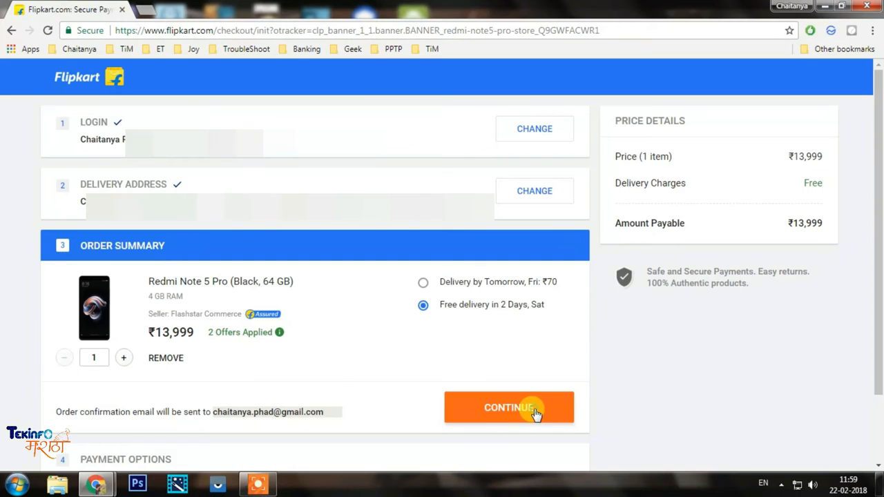
Step: Continue from the summary and pay with the saved SBI-IRCTC card to place the order
{"action": "left_click", "coordinate": [509, 407]}
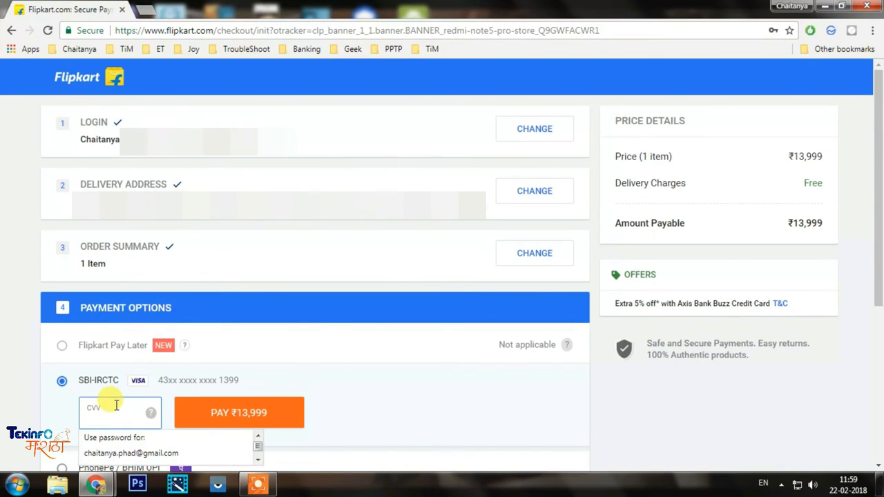
{"action": "left_click", "coordinate": [238, 412]}
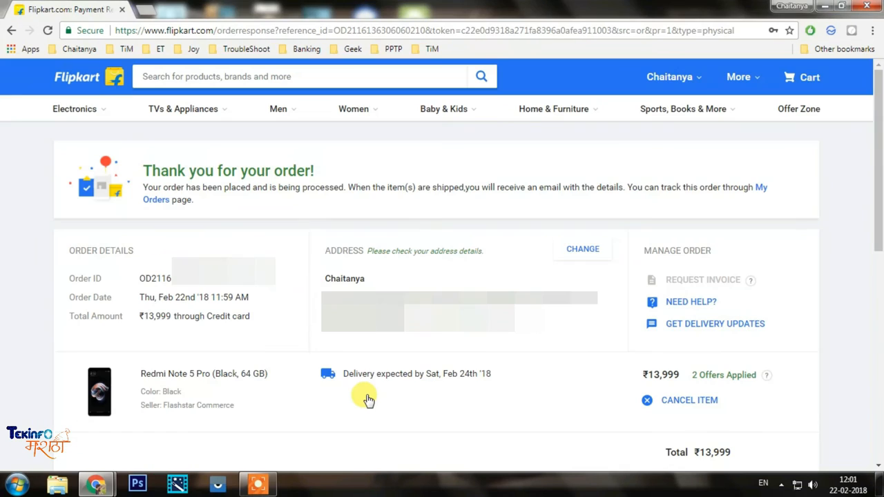